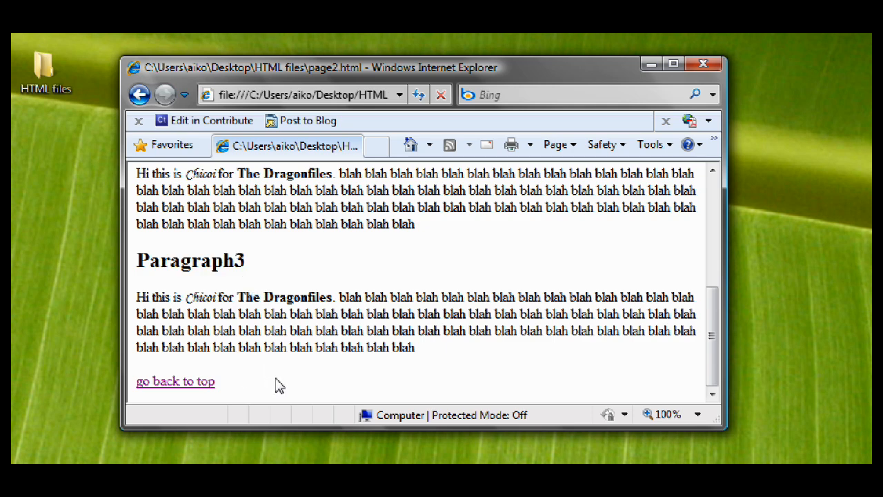
mouse_move(233, 402)
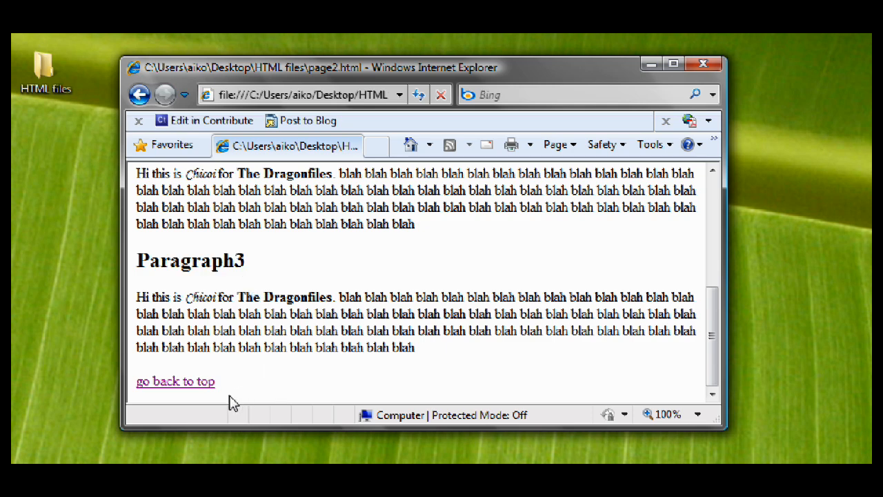
Step: Follow the 'go back to top' link on the rendered page in Internet Explorer
click(175, 381)
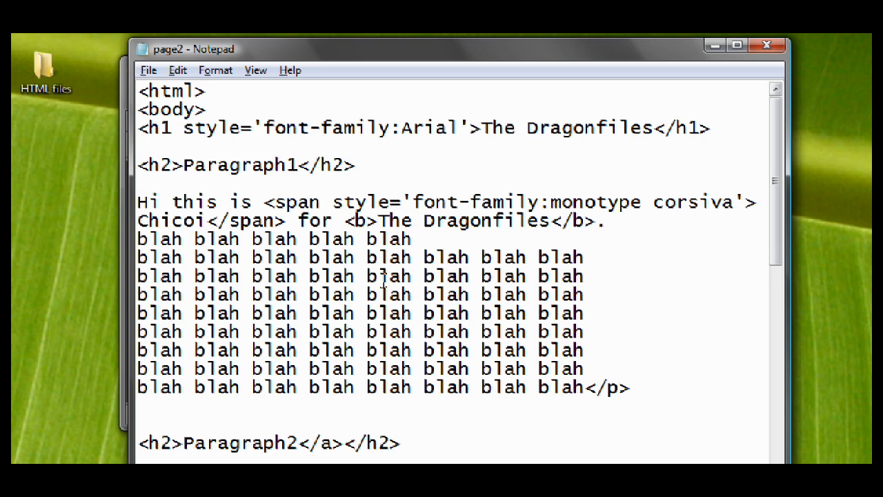
Step: Add name='par3' to the Paragraph3 heading's anchor tag
scroll(down, 3)
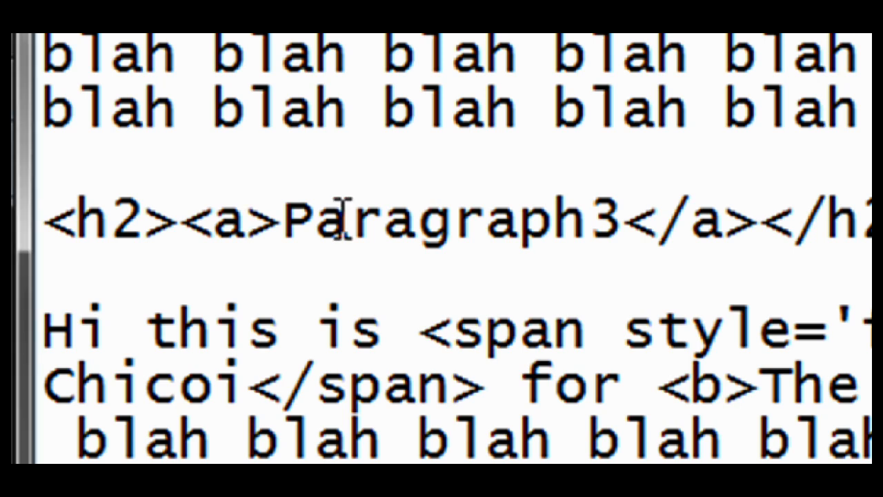
text(name=)
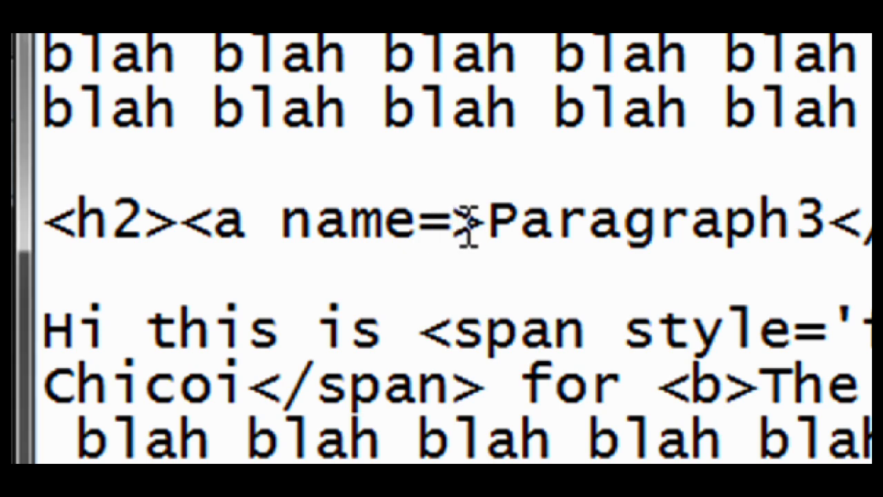
text(par3>)
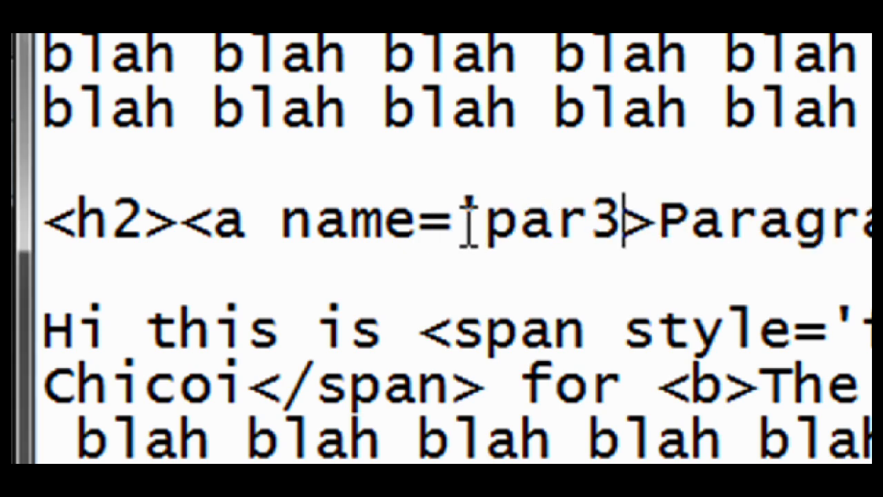
text(')
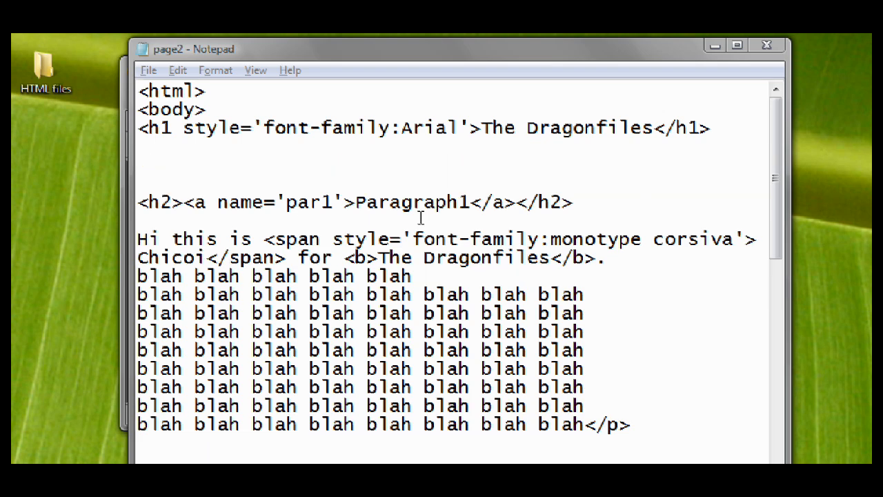
Step: Write the paragraph link words under the h1 and select paragraph3 to wrap it as a link
text(paragraph1 paragraph2 paragraph3)
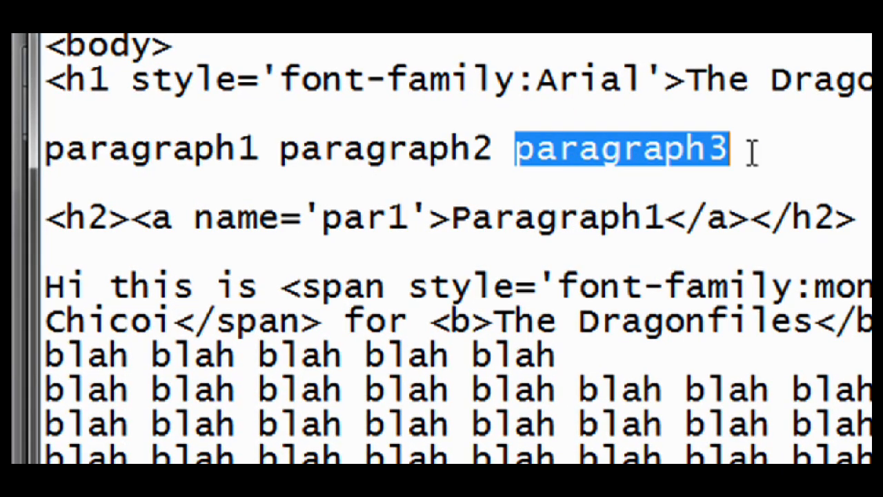
double_click(390, 148)
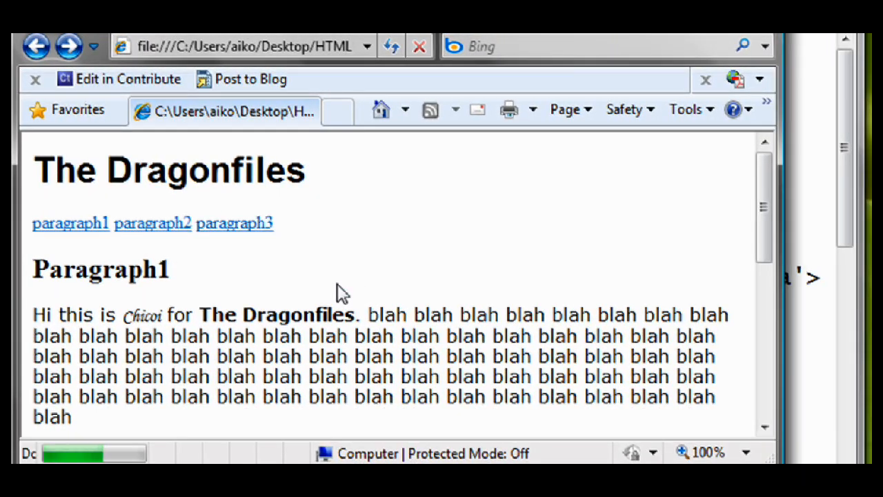
Step: Follow the paragraph3 link twice to confirm it jumps to the Paragraph3 section
click(234, 222)
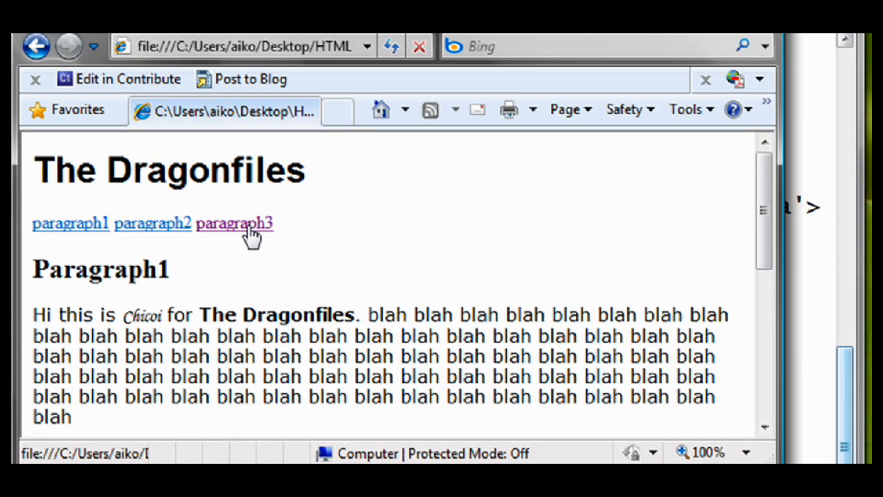
click(234, 223)
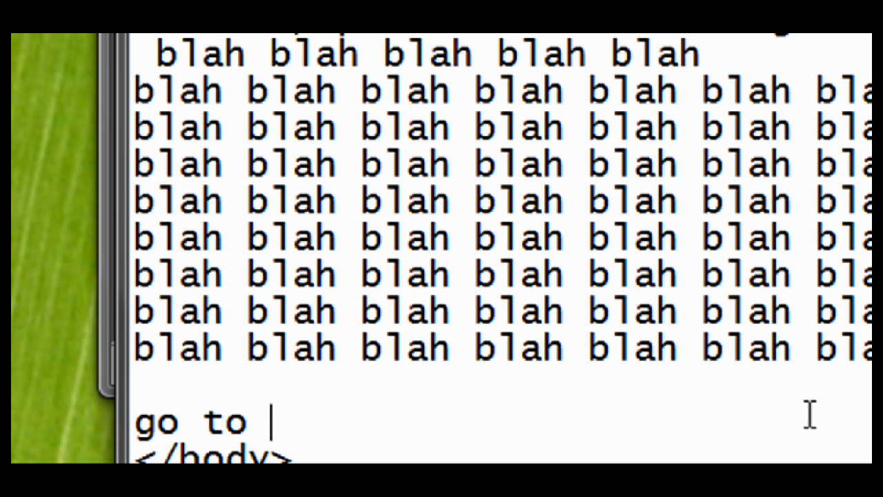
Step: Write <a href='#top'>go to top</a> above the closing body tag
text(top)
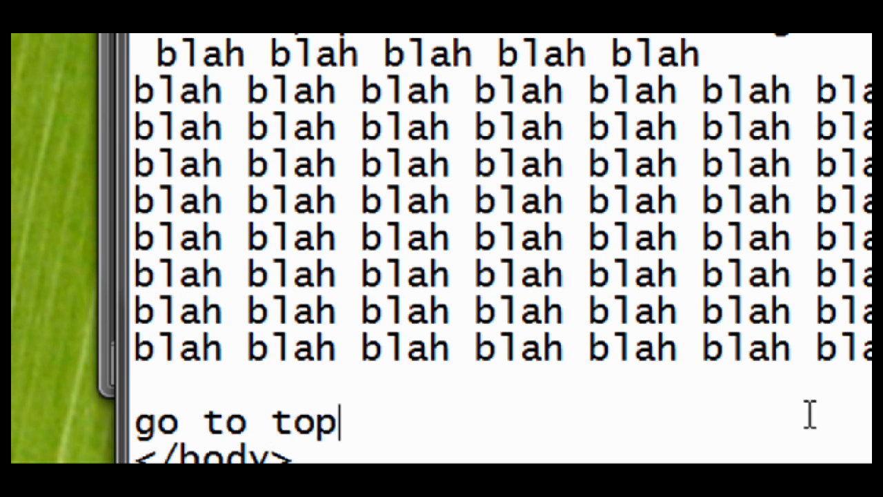
text(<>)
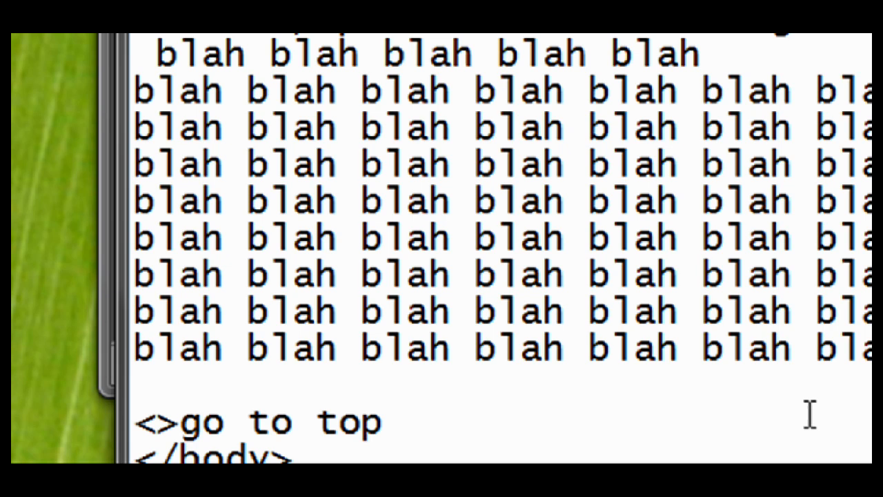
text(a)
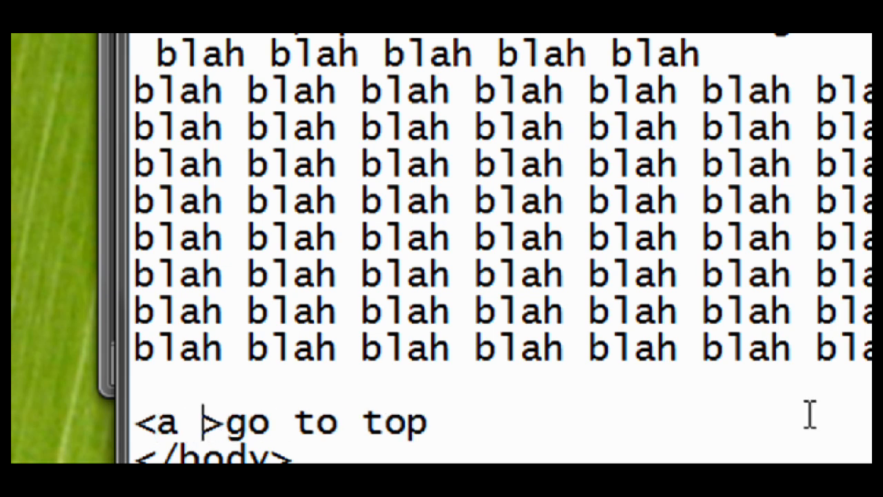
text(href=)
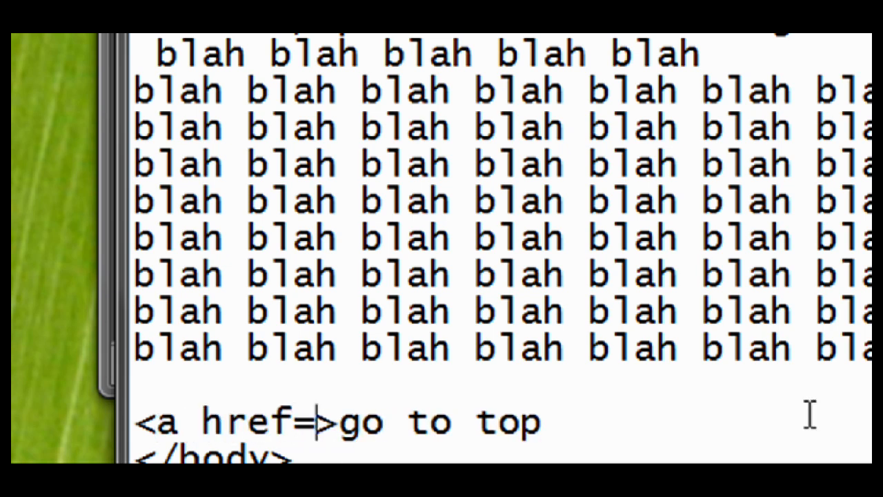
text(')
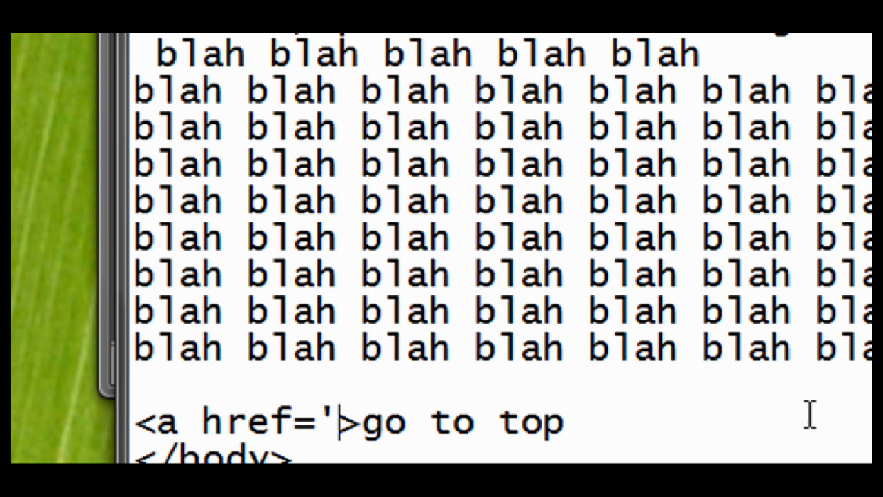
text(#)
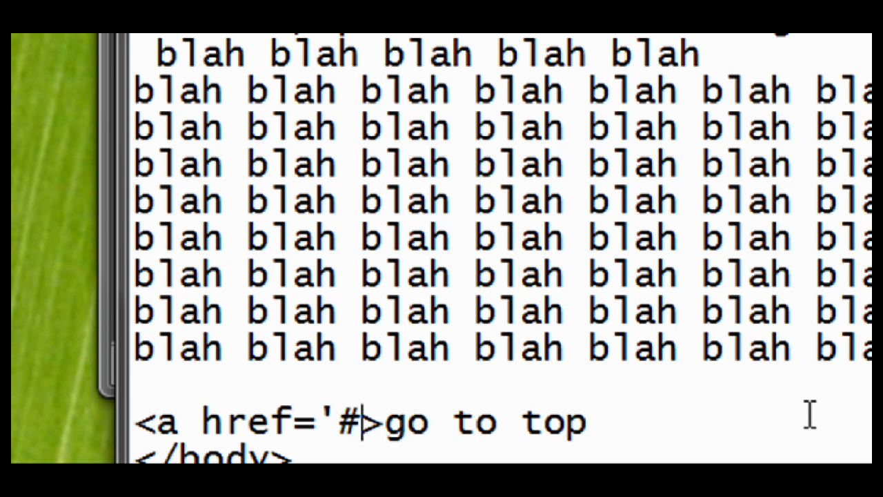
text(top)
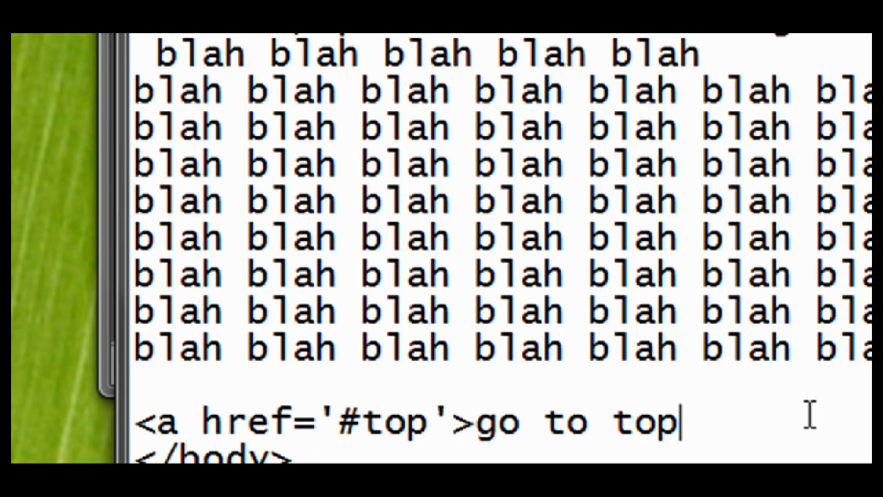
text(</a>)
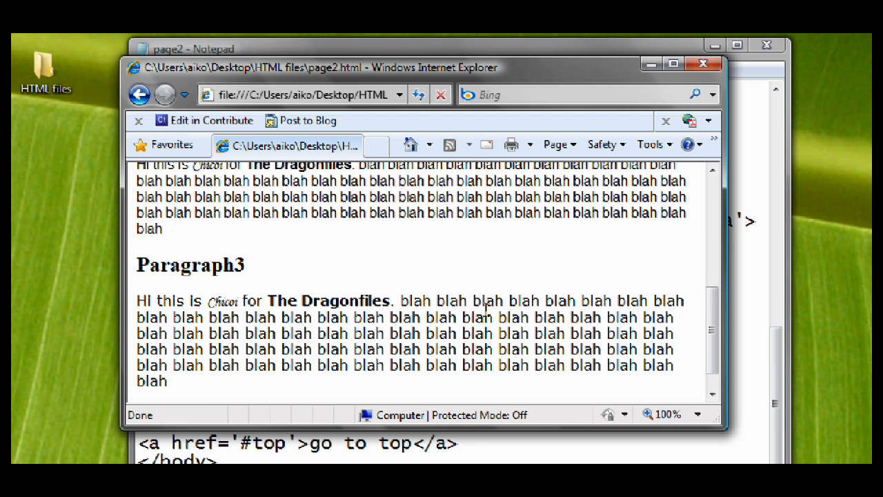
Step: Scroll to the bottom of page2 and follow the go to top link back to the title
scroll(down, 3)
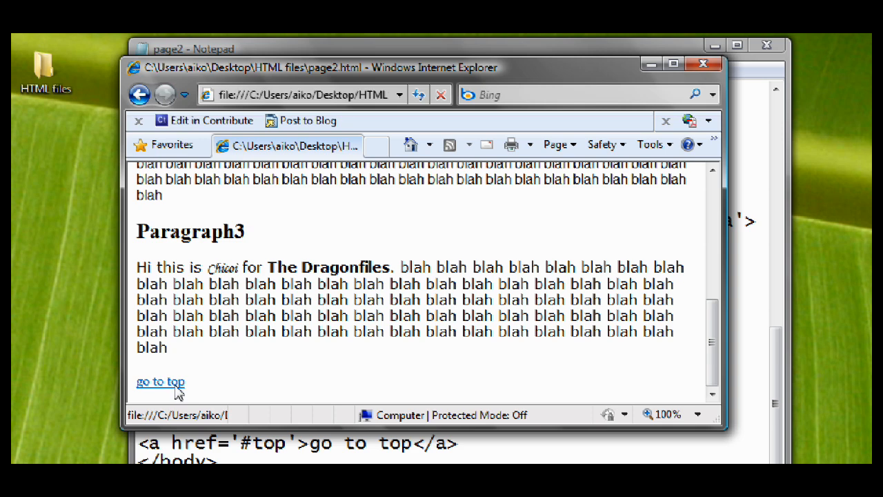
click(160, 382)
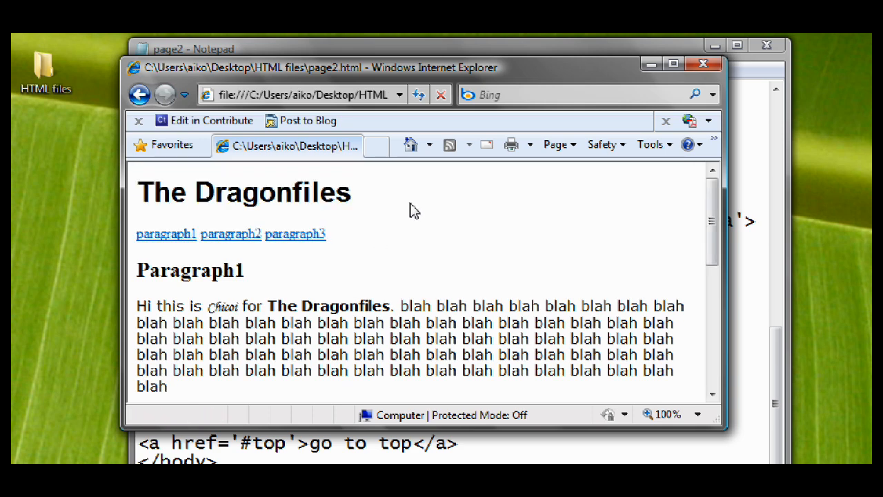